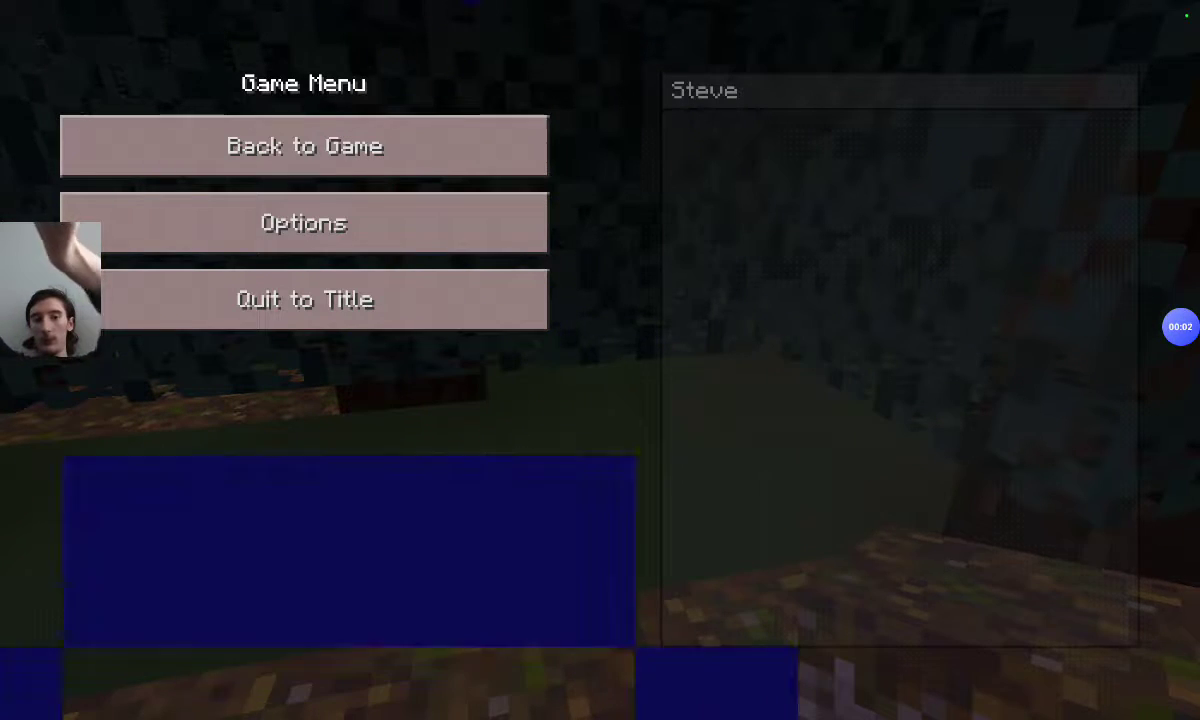
Resume play from the Game Menu via Back to Game.
left_click(304, 144)
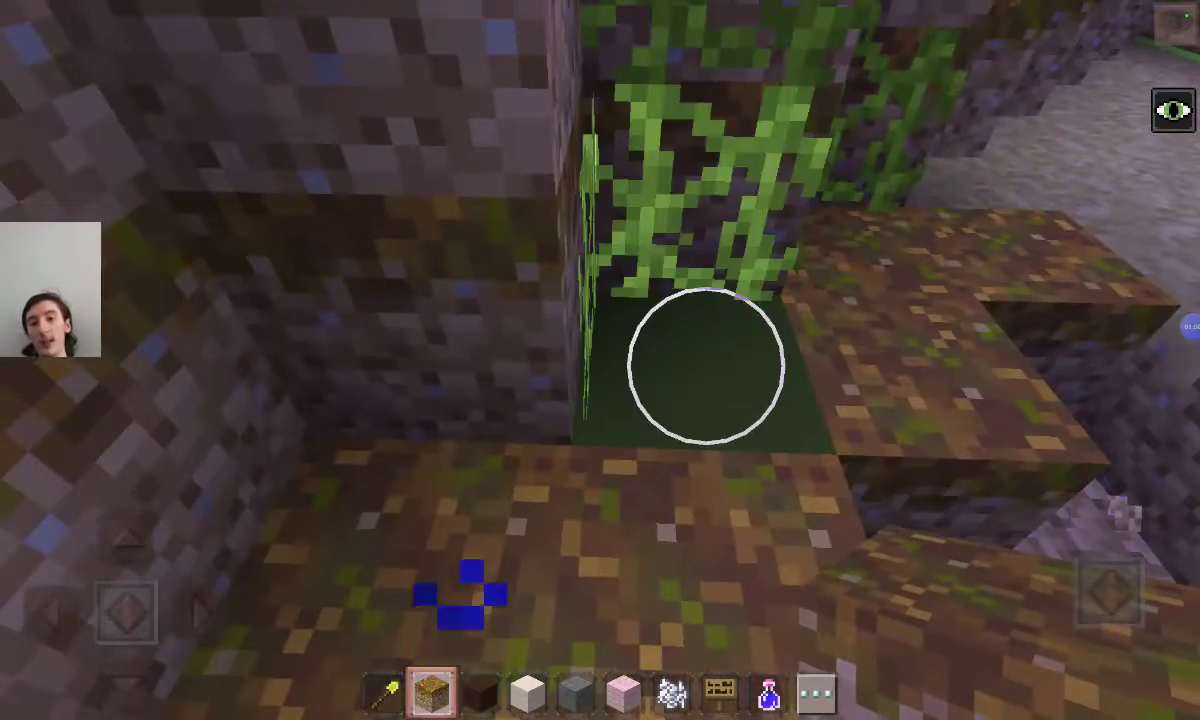
Move out of the wooded cave area toward the open grassy hillside.
left_click(700, 360)
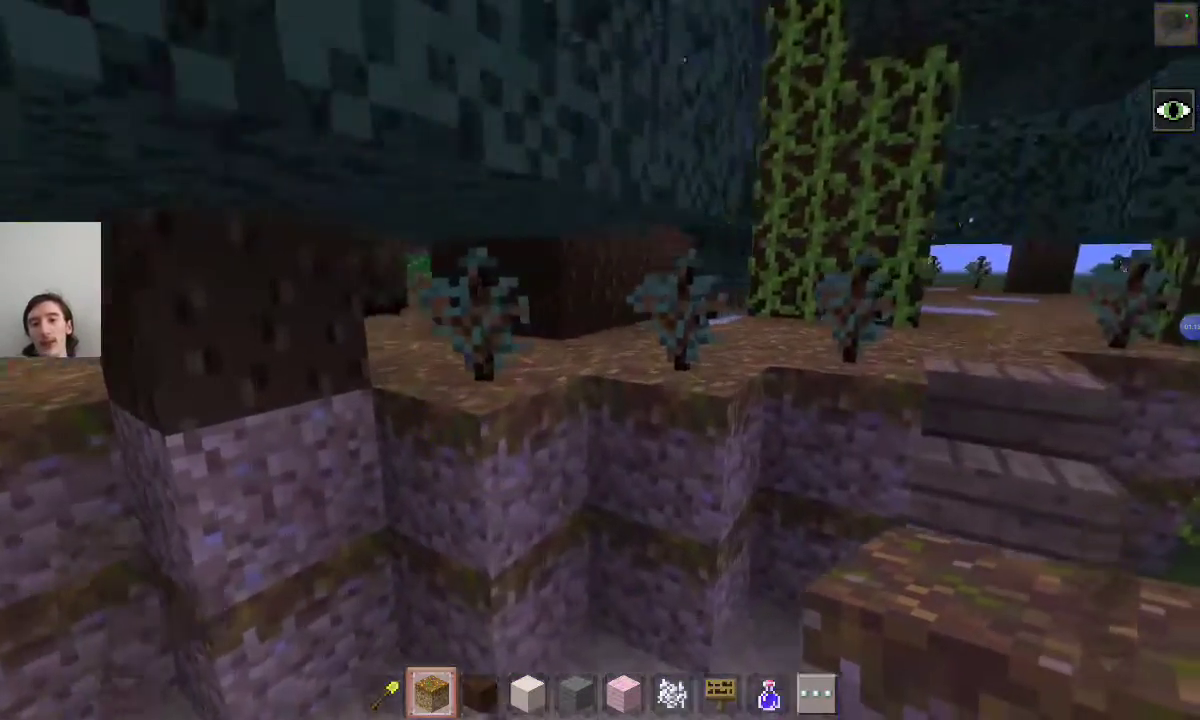
mouse_move(600, 360)
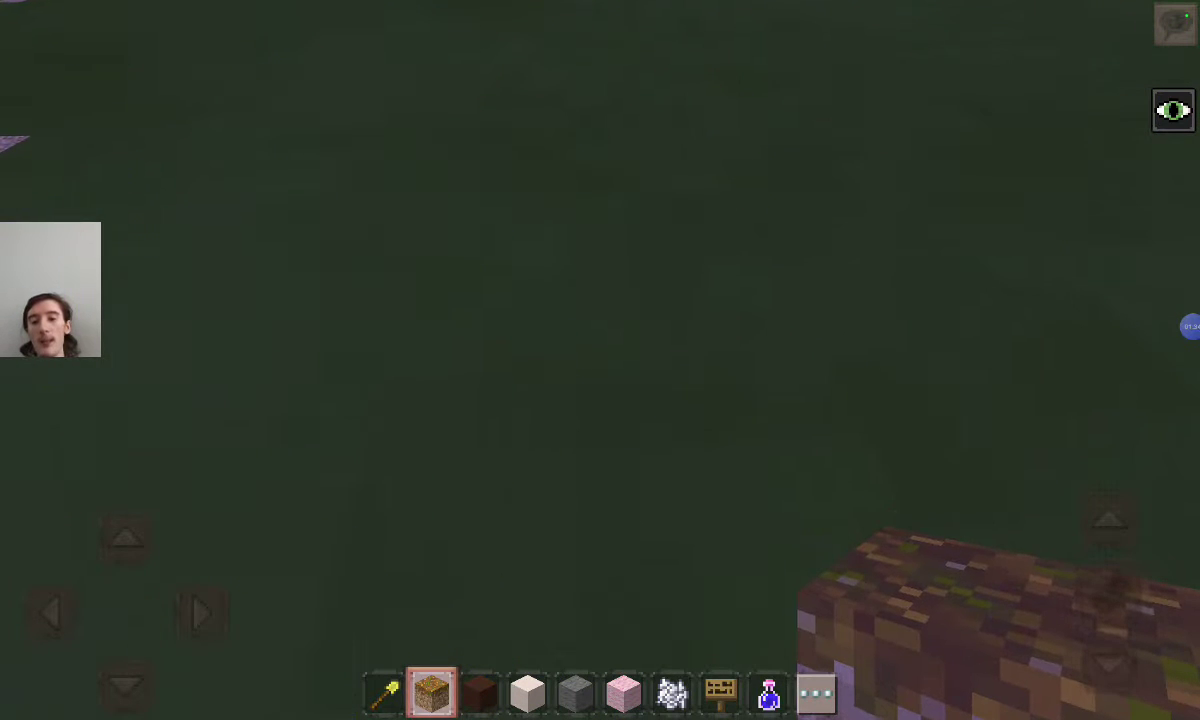
Place dark clay blocks on the grass to form the racer's frame pillars and rows.
left_click(480, 692)
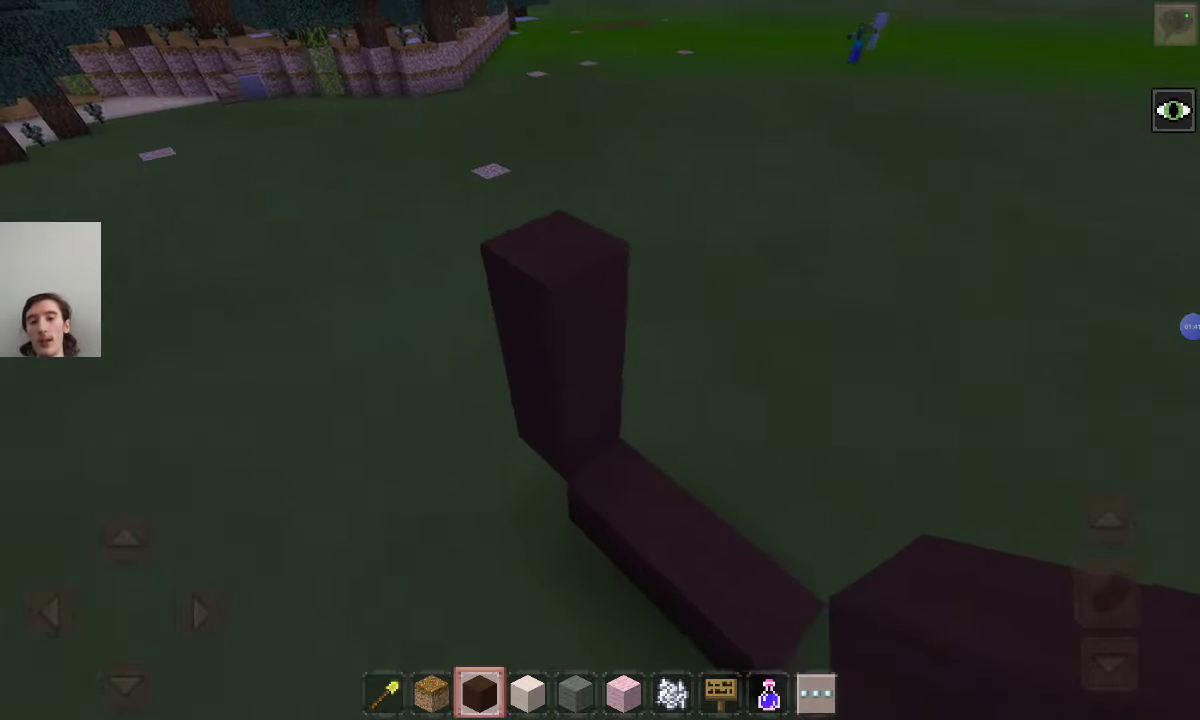
left_click(600, 320)
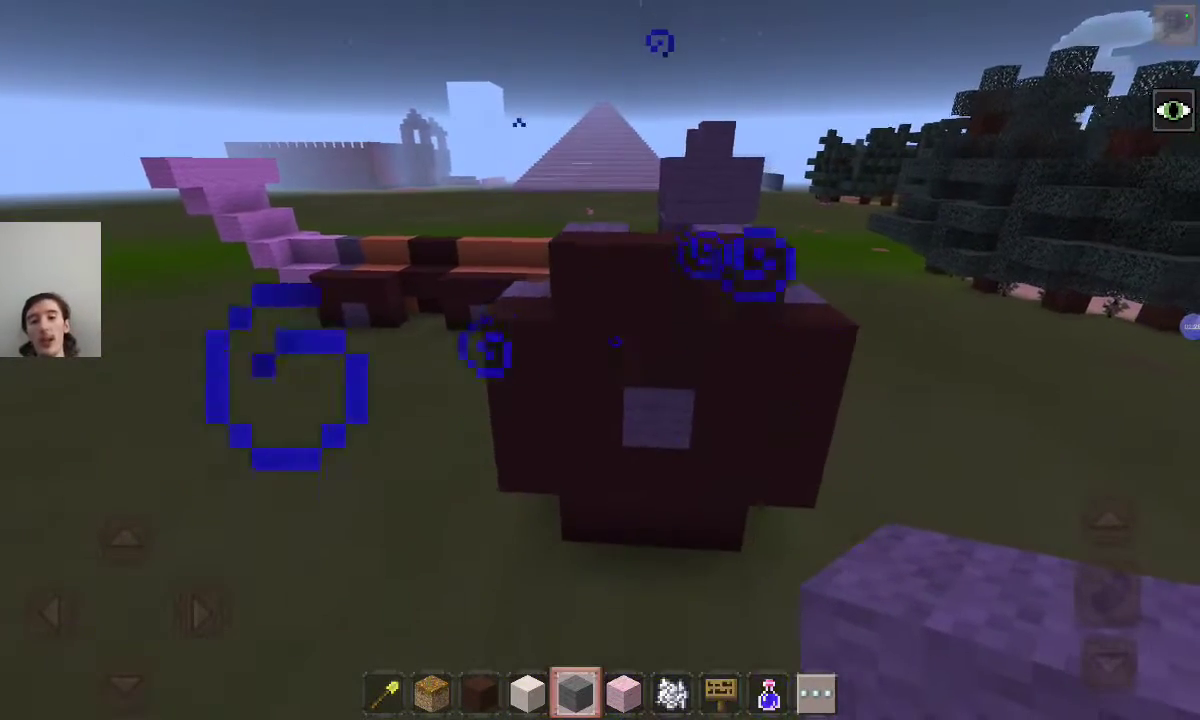
Cover the dark clay frame with gray wool blocks forming the racer's upper body.
left_click(476, 692)
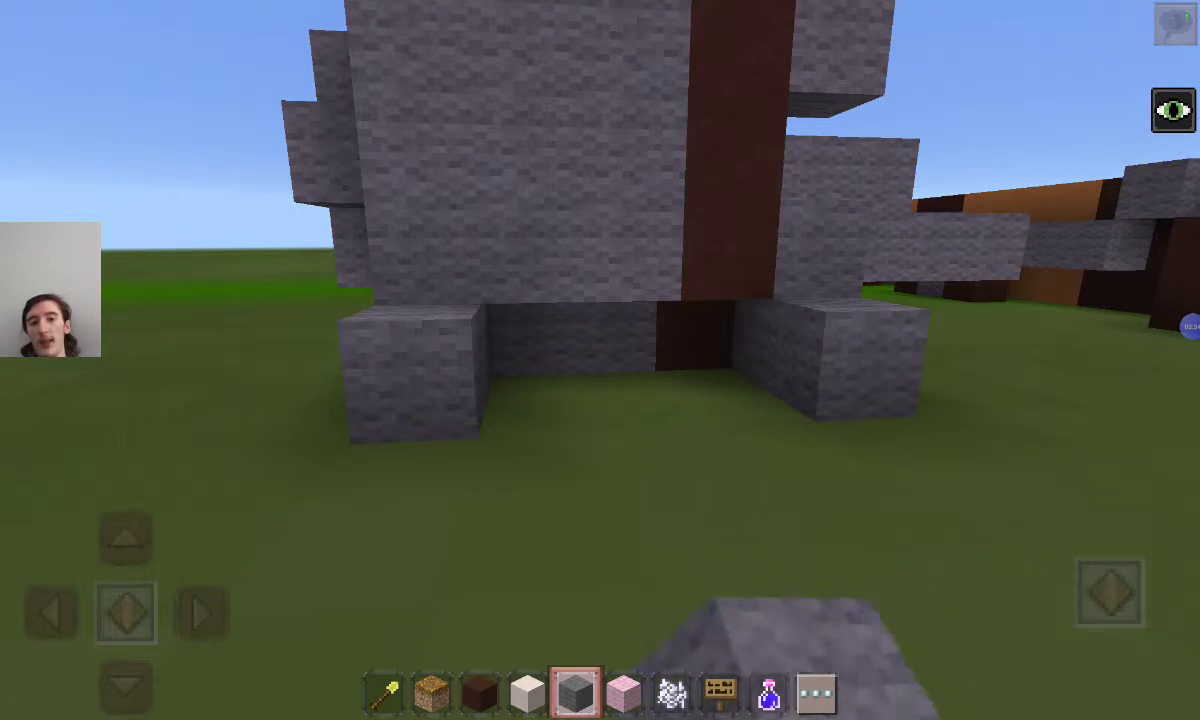
Add dark clay side wheels and a gray wool crank out front, then pick the Night Vision potion.
left_click(490, 692)
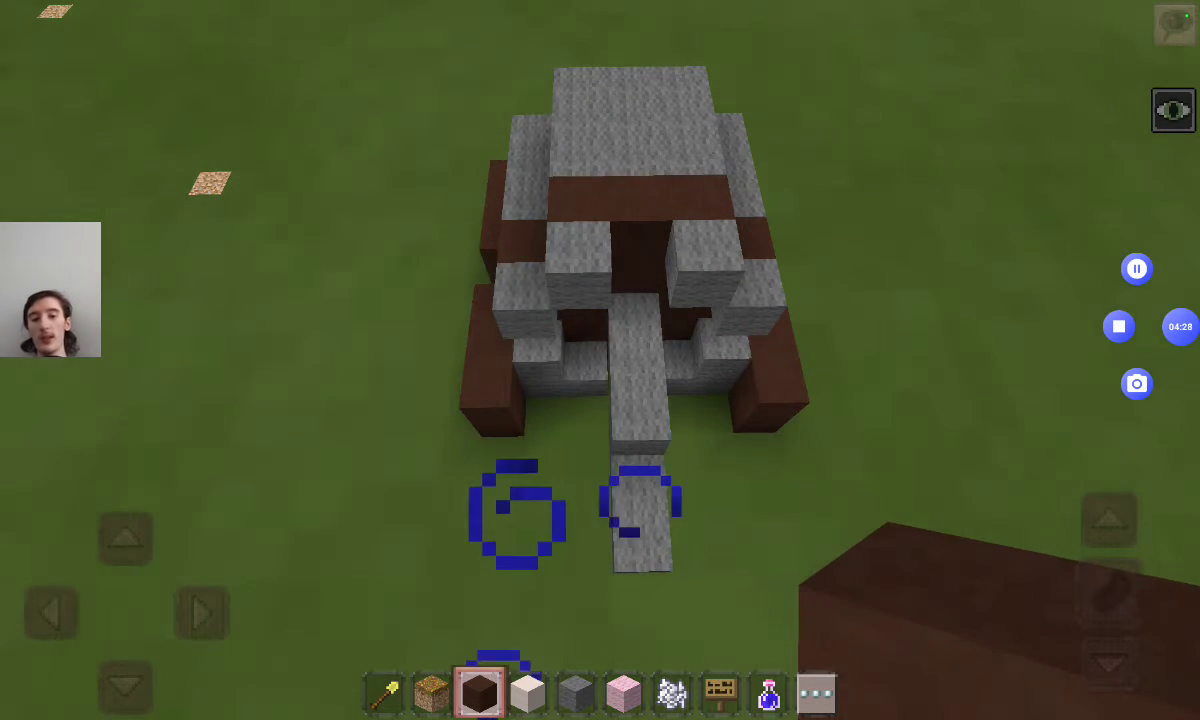
left_click(780, 690)
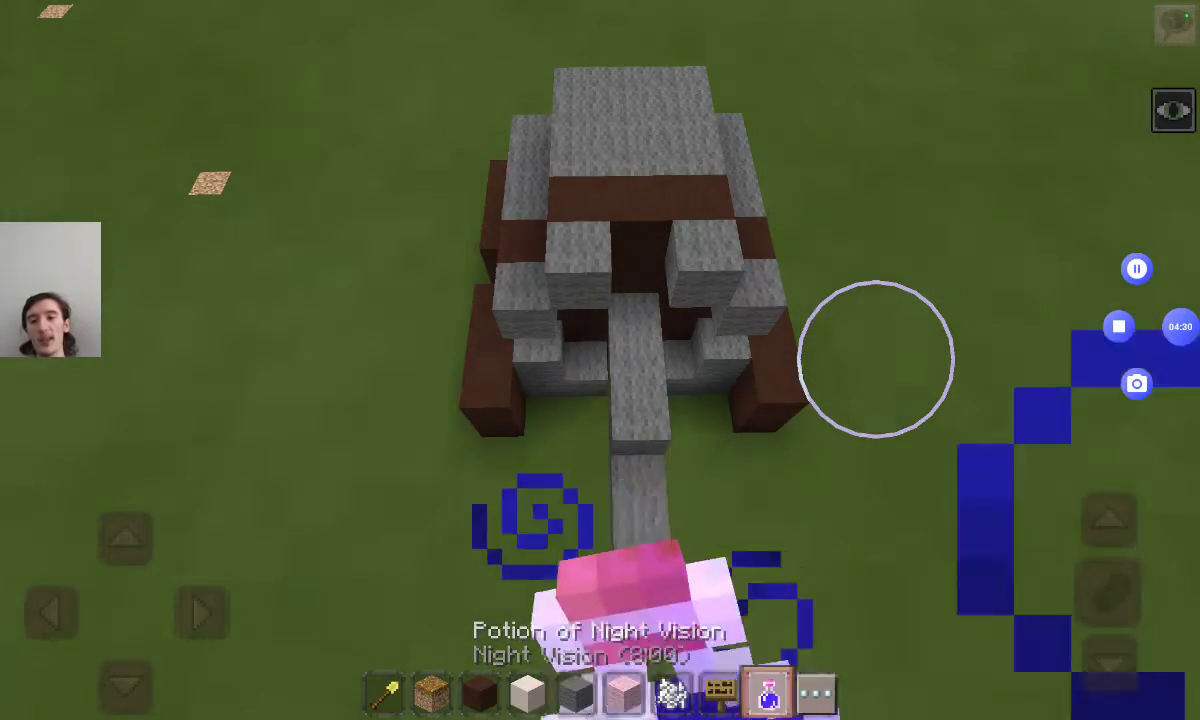